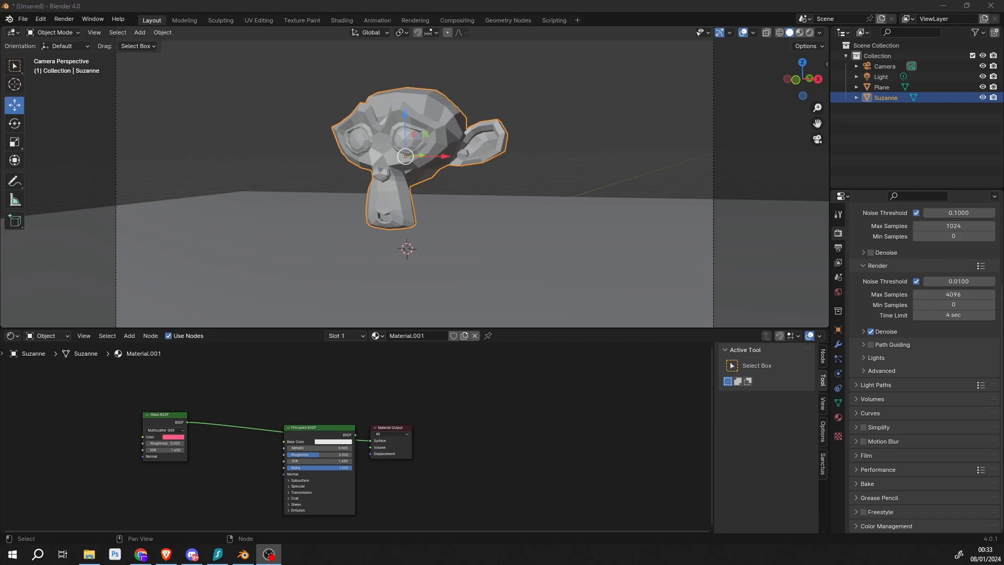
# Deselect Suzanne so nothing is selected in the scene.
pyautogui.click(622, 188)
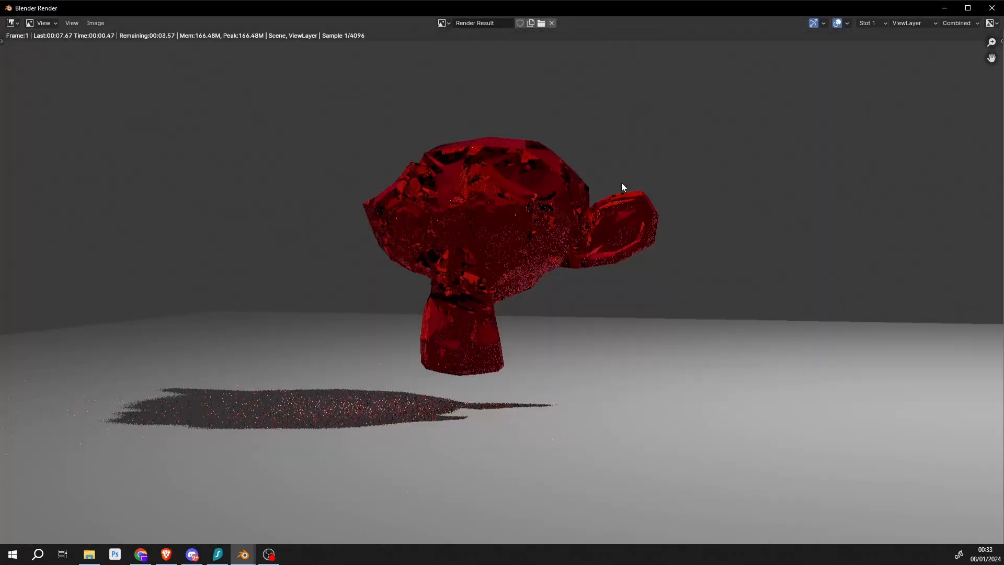
pyautogui.moveTo(600, 311)
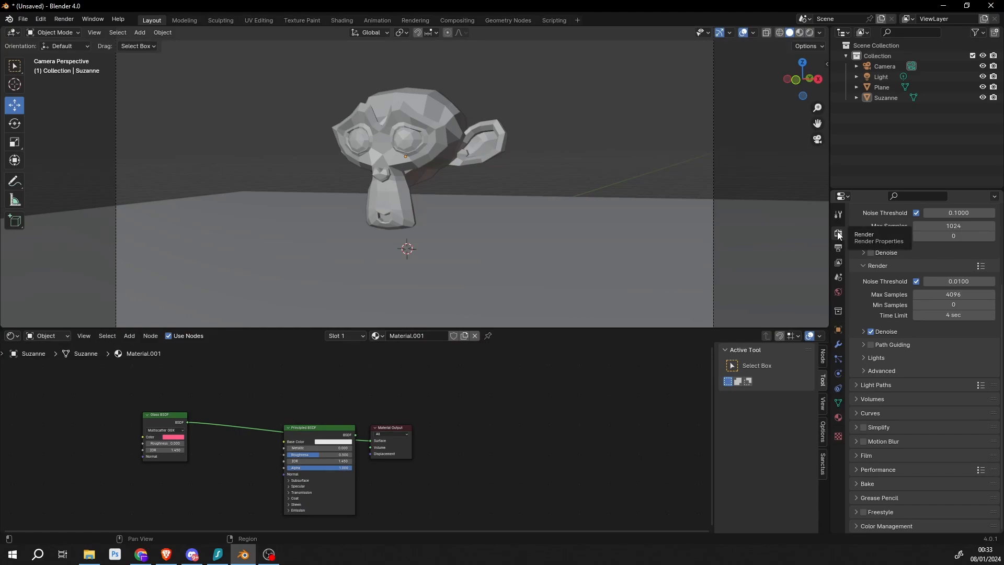
pyautogui.moveTo(875, 455)
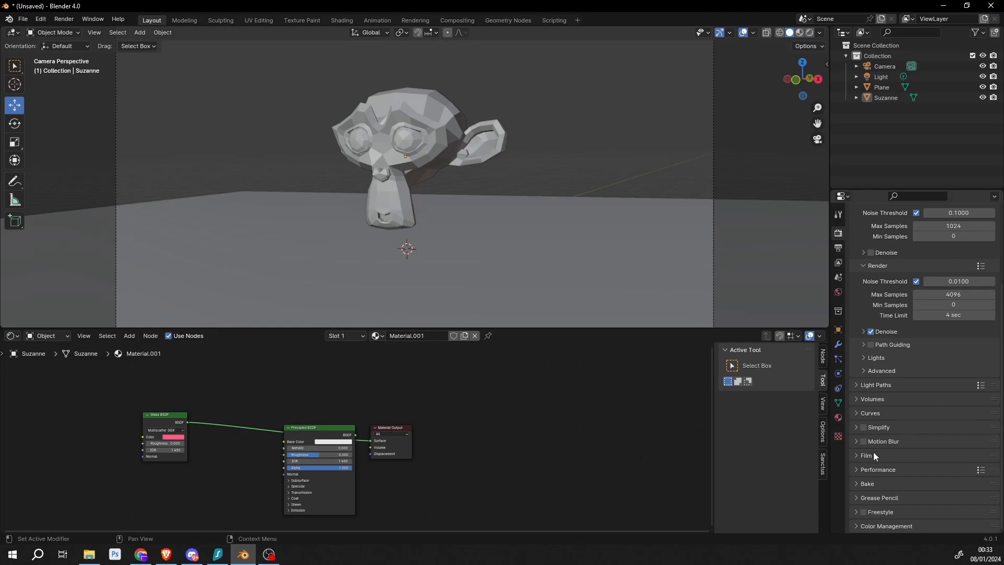
# Enable the Transparent option in the Cycles Film panel.
pyautogui.click(866, 455)
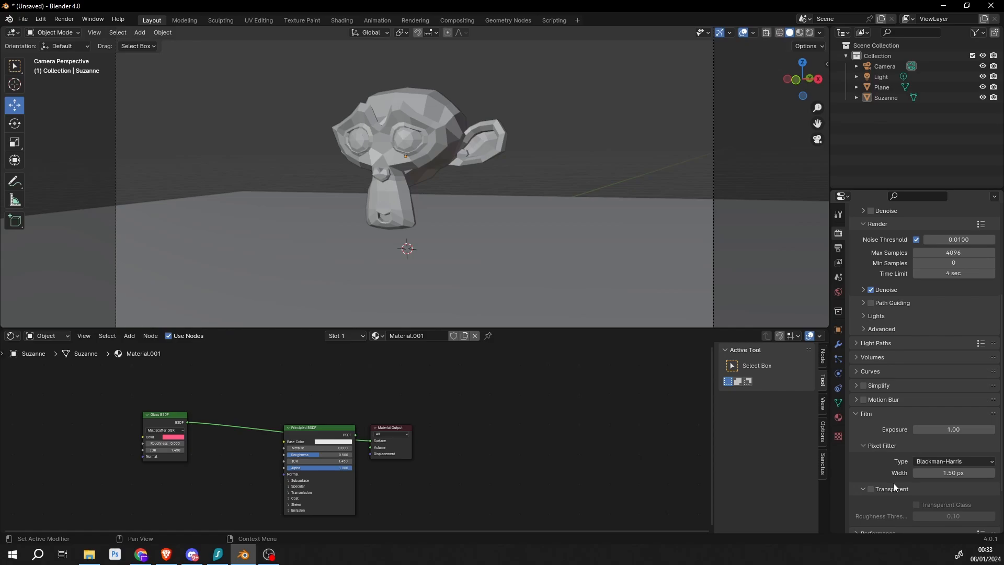
pyautogui.click(872, 489)
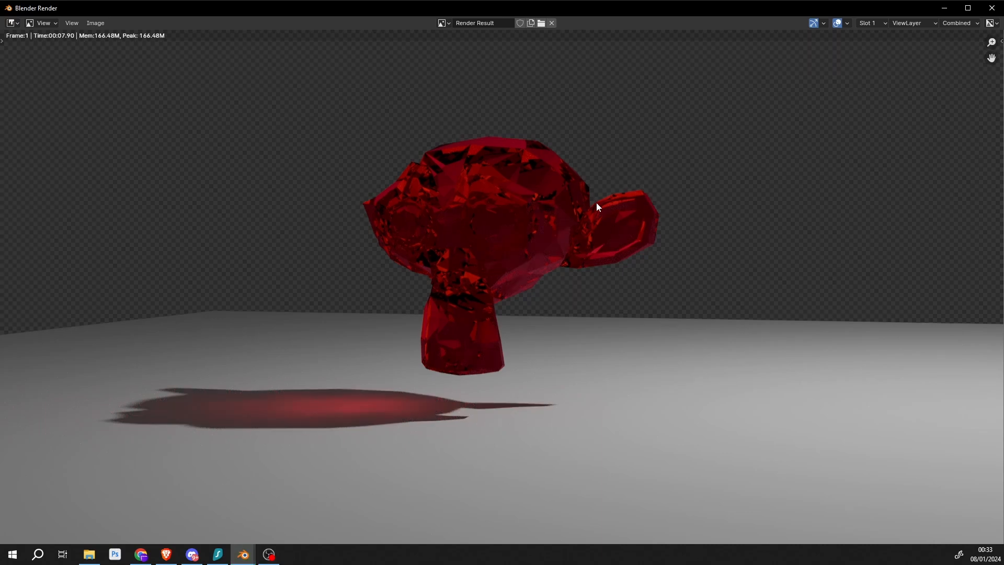
pyautogui.moveTo(523, 266)
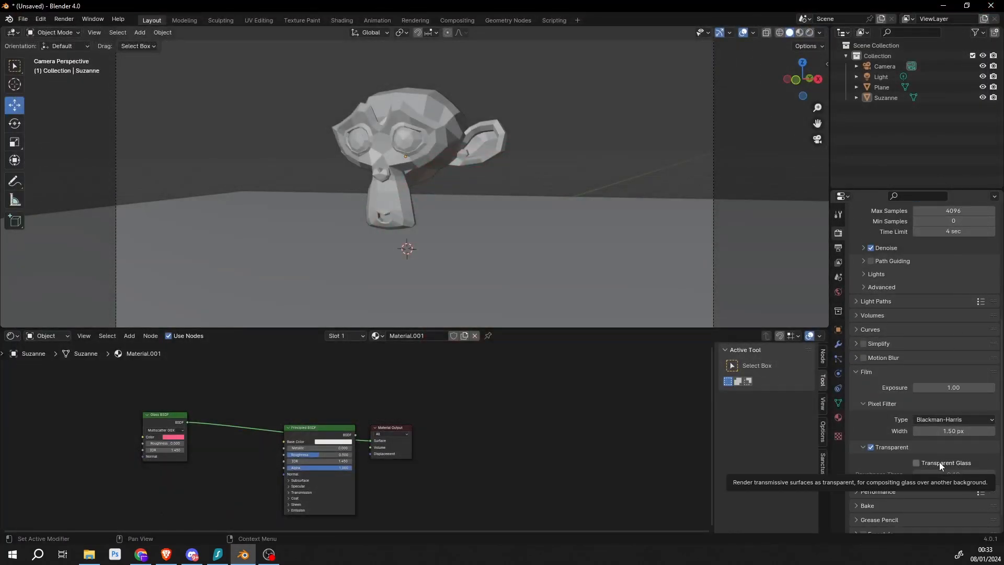
# Enable Transparent Glass under Film and render the frame with F12.
pyautogui.click(917, 462)
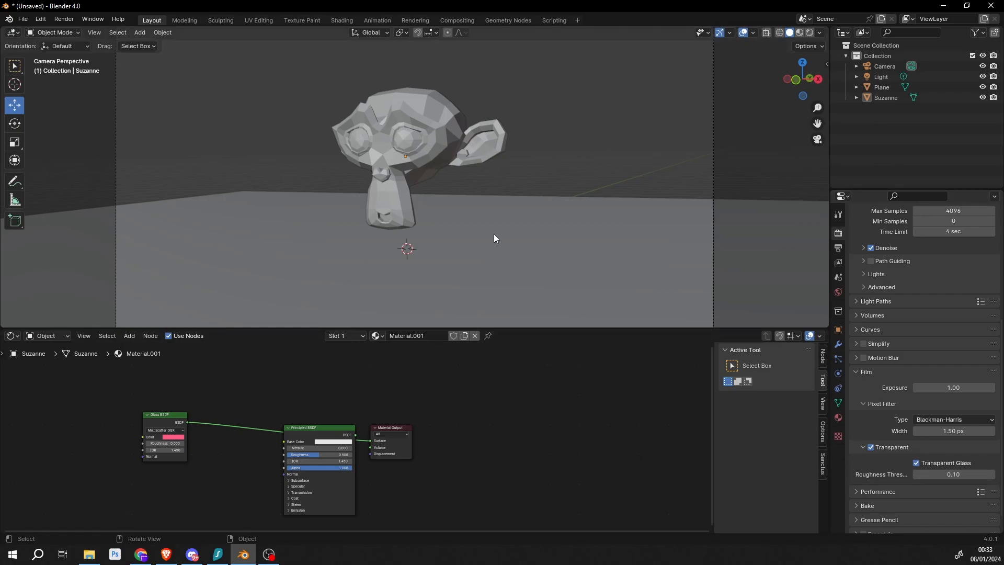
pyautogui.press('F12')
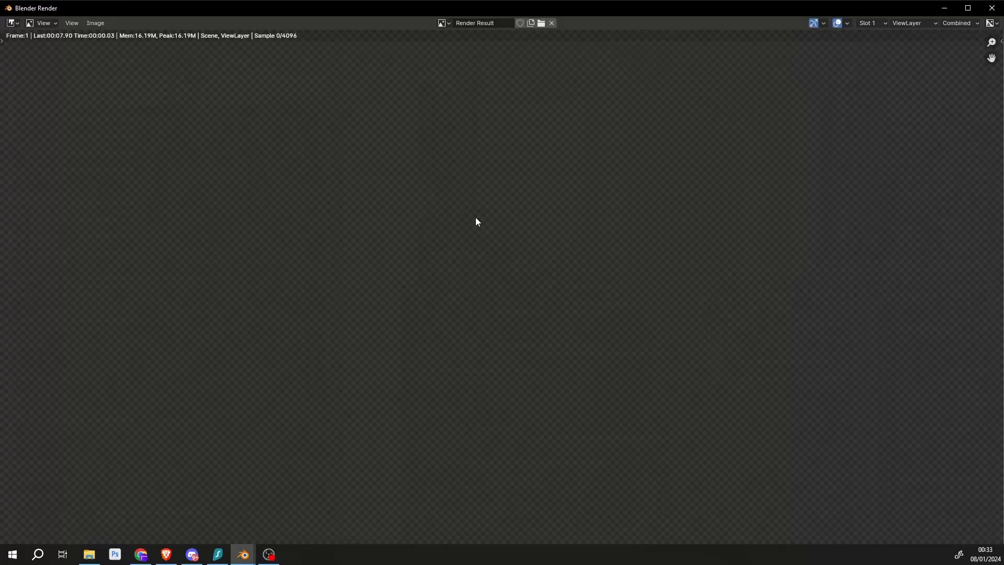